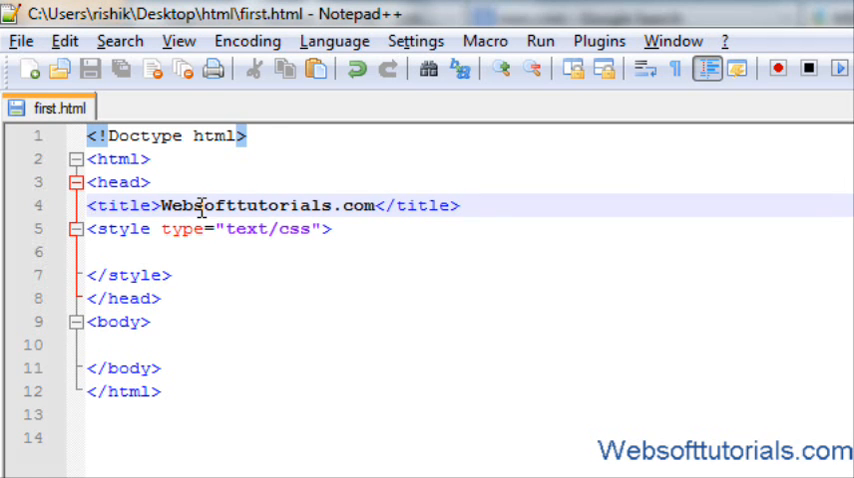
Write <a href="#">This is first link</a> in the body and preview it in Firefox
click(136, 344)
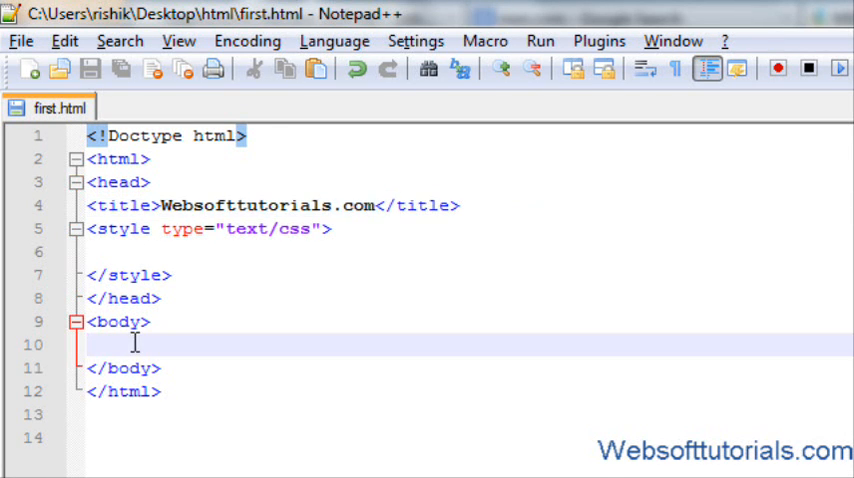
text(<a href)
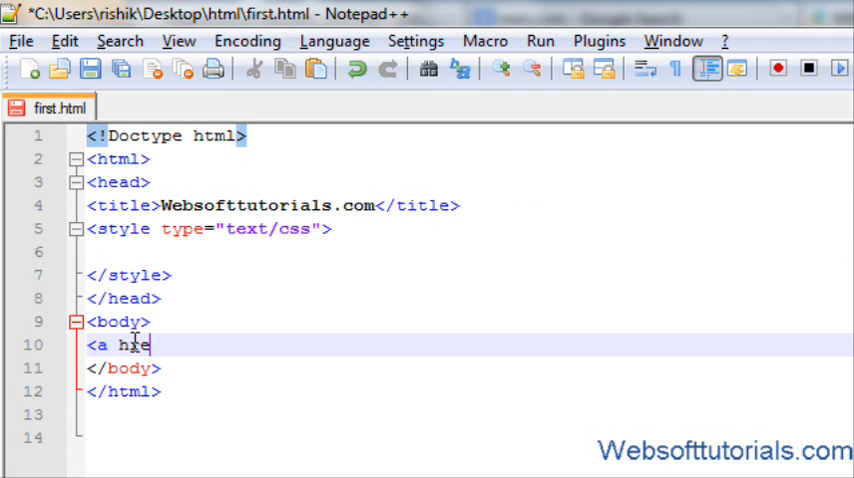
text(ef="")
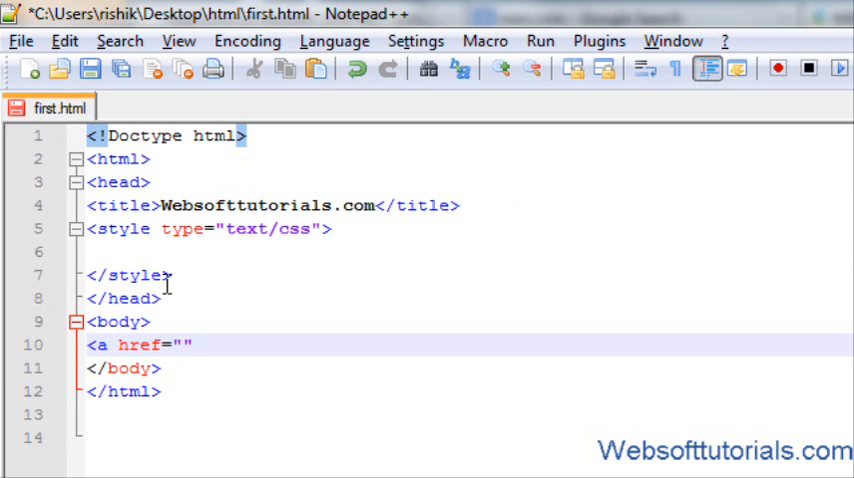
text(></a>)
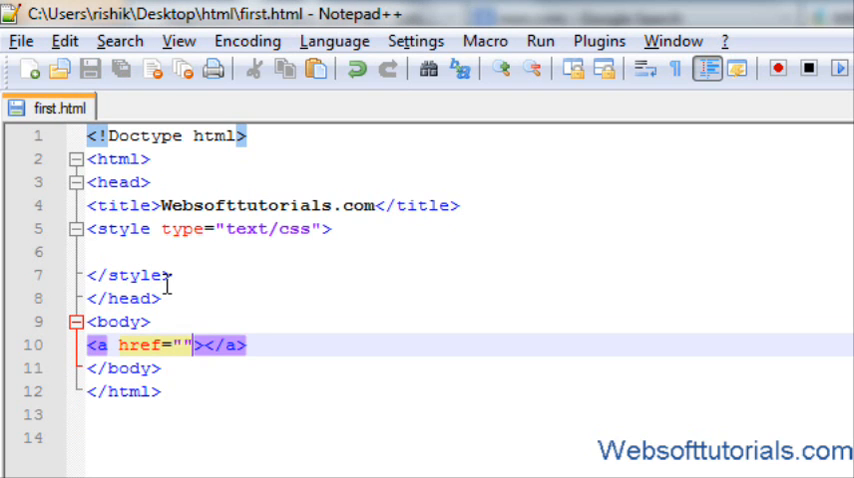
text(#)
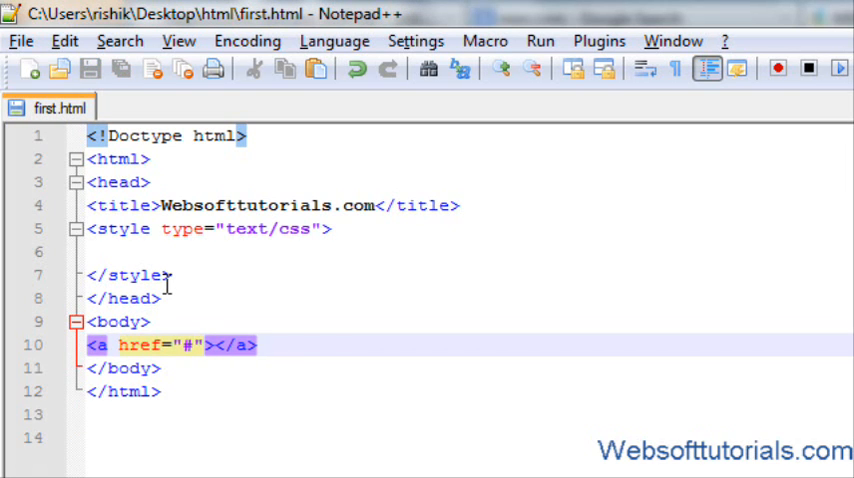
text(This)
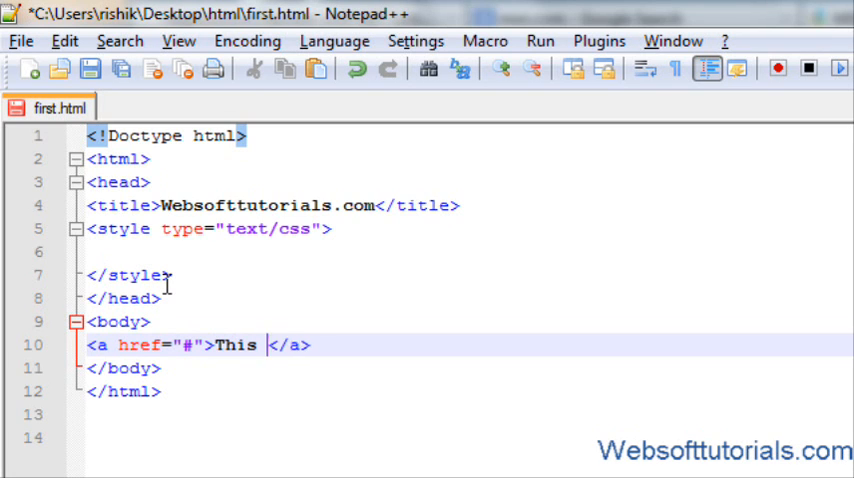
text(is firs)
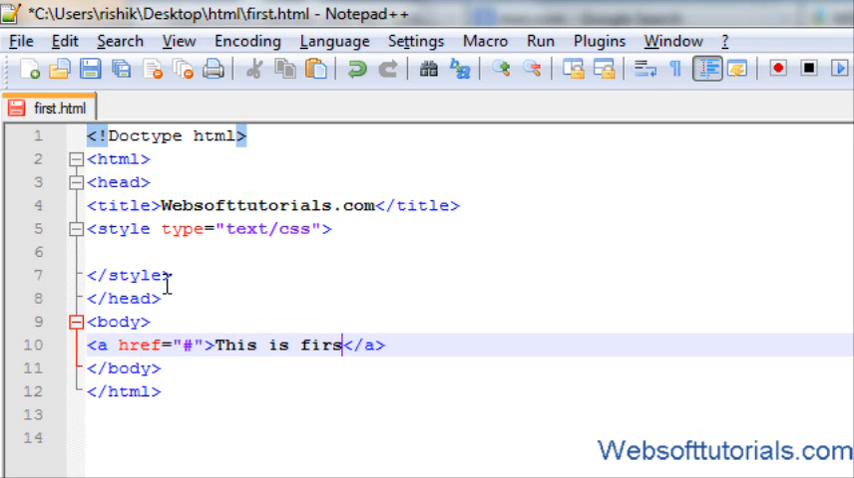
text(t link)
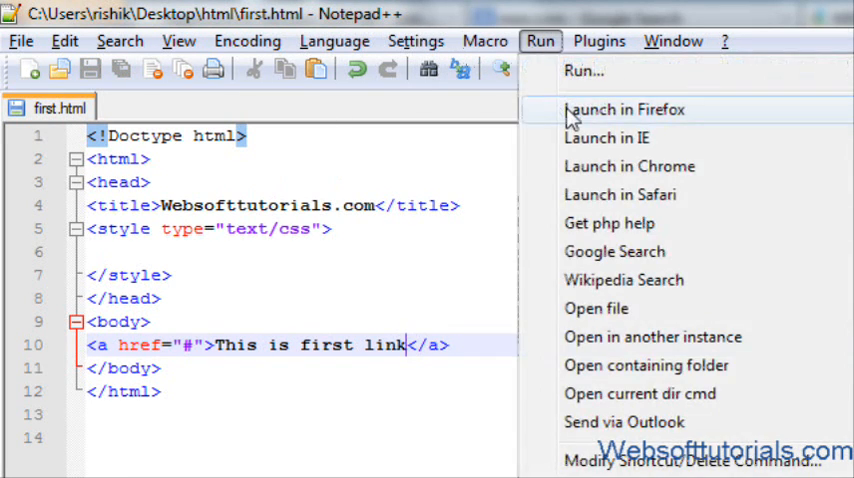
click(624, 110)
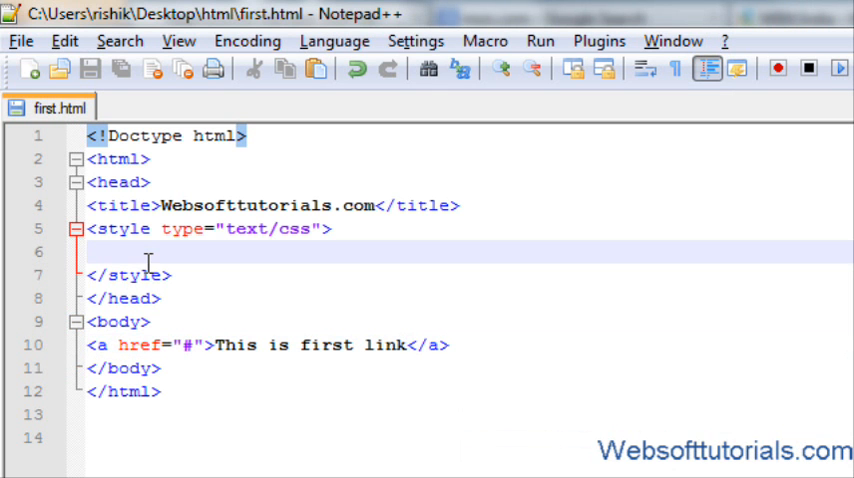
Write the rule a{text-decoration:none;color:blue;} inside the style block
text(a{})
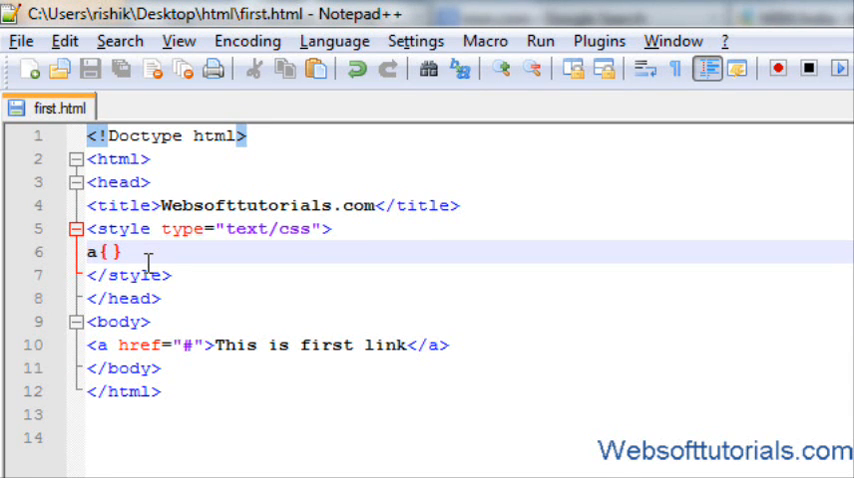
text(text-decora)
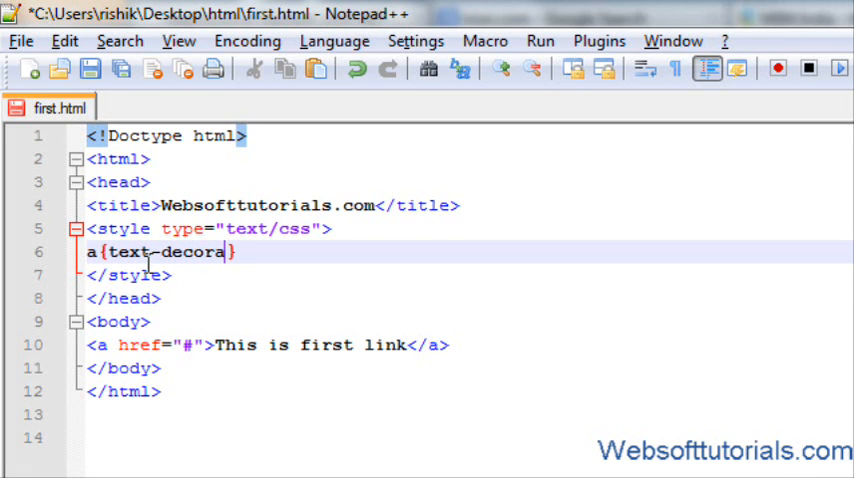
text(tion:none;)
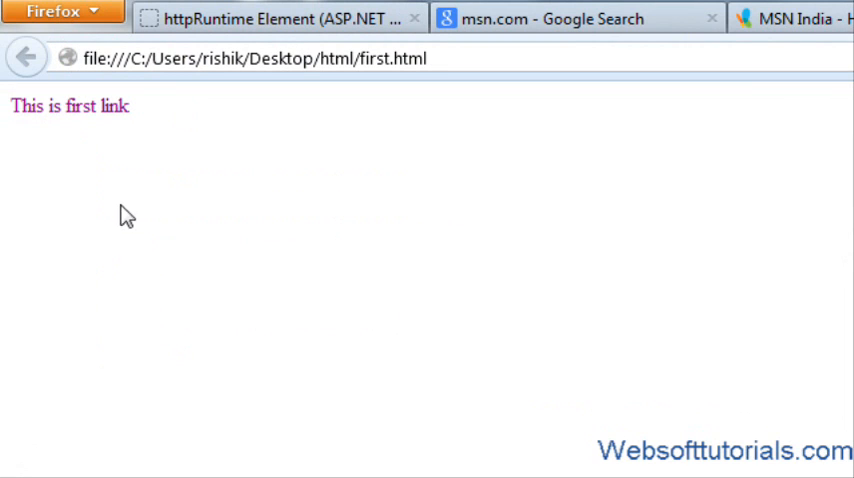
mouse_move(104, 132)
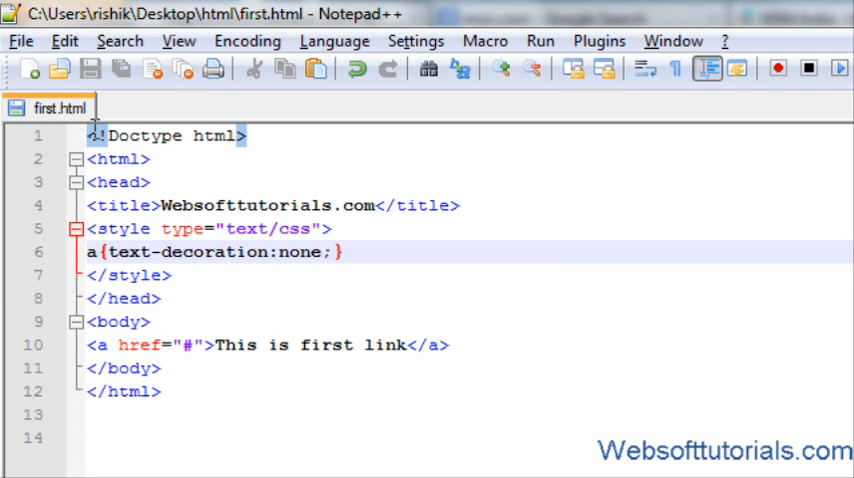
text(color)
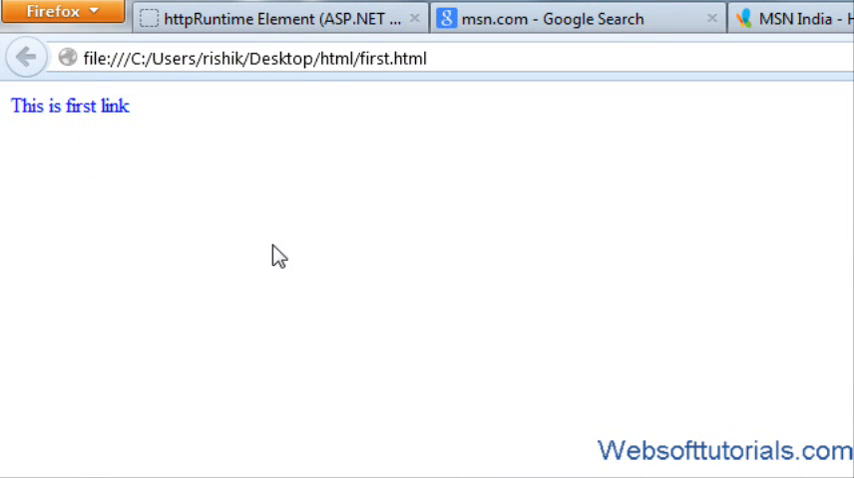
mouse_move(98, 118)
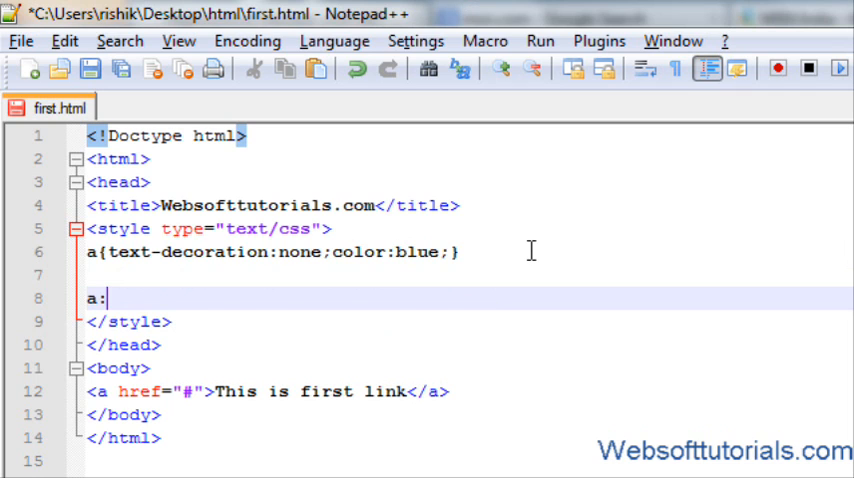
Add the rule a:hover{ color:red; } below the anchor rule
text(hover{)
text(cl)
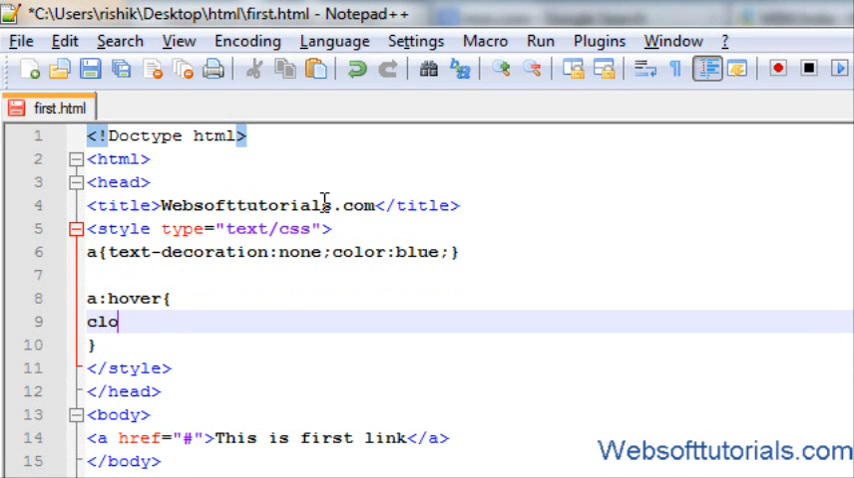
text(olor:)
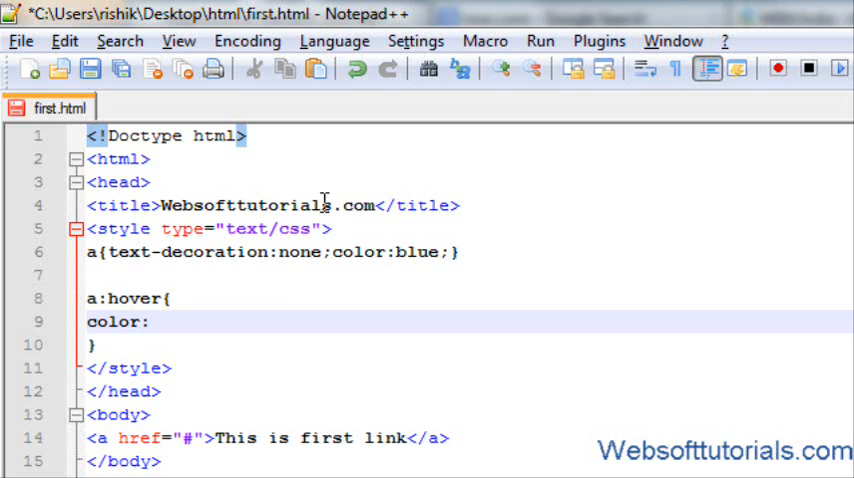
text(red;)
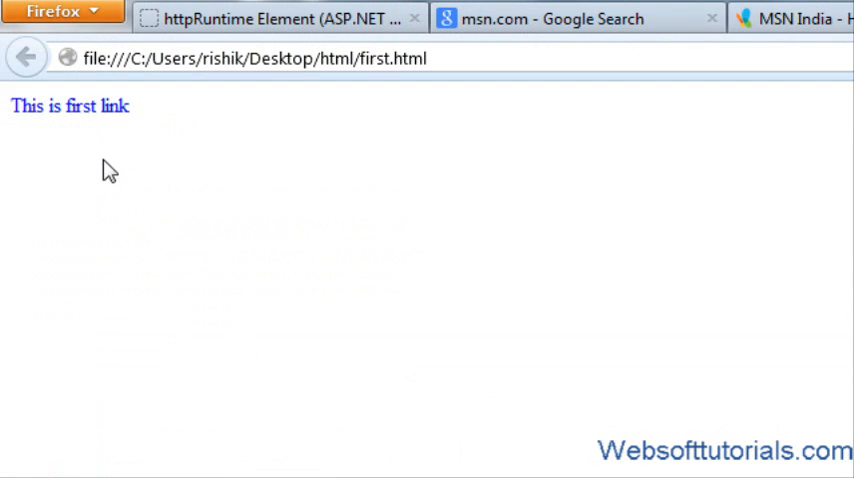
mouse_move(84, 132)
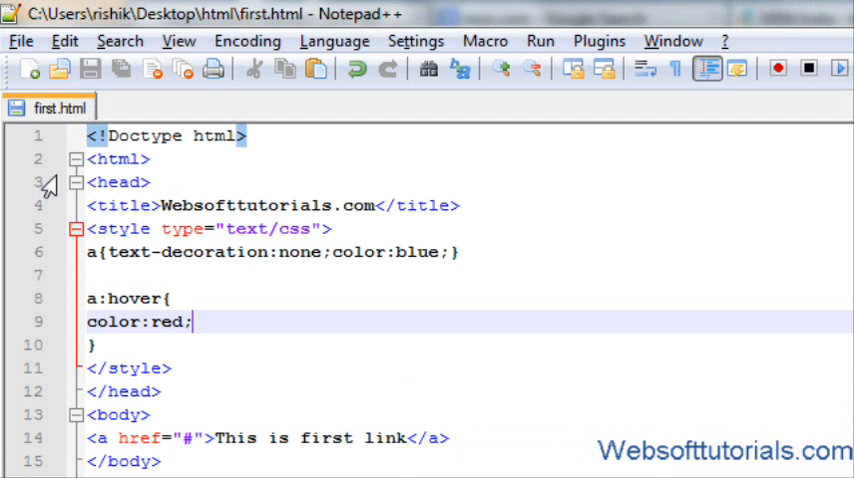
Add the rule a:visited { color:green; }, correcting the misspelt selector
text(a)
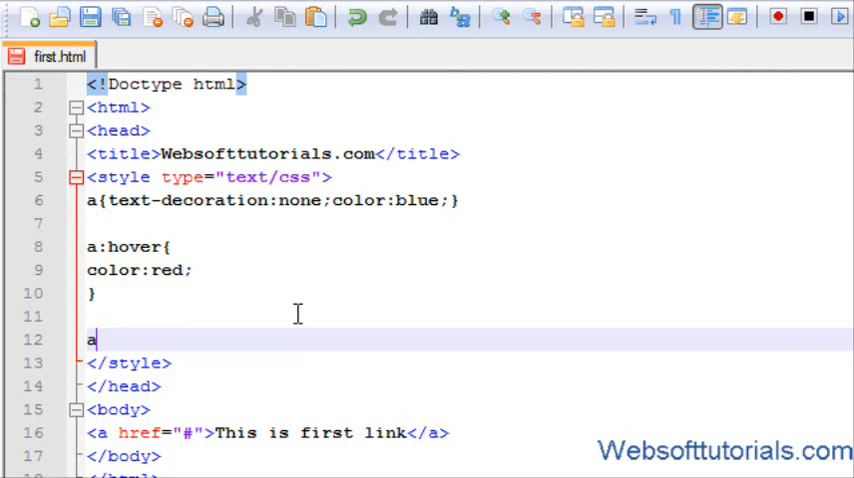
text(:vistie)
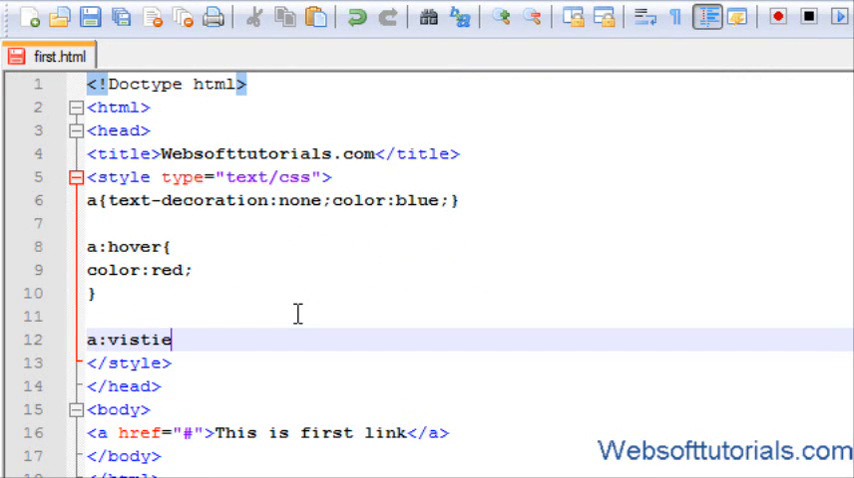
key(BackSpace)
text(ited)
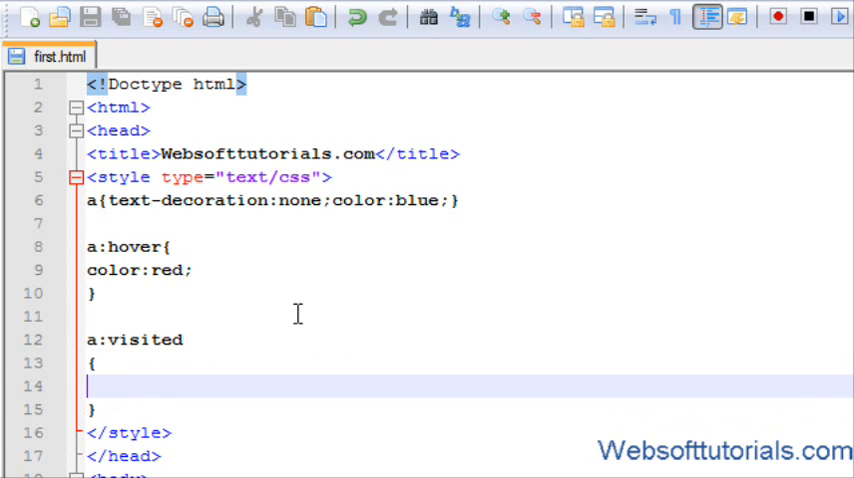
text(color:g)
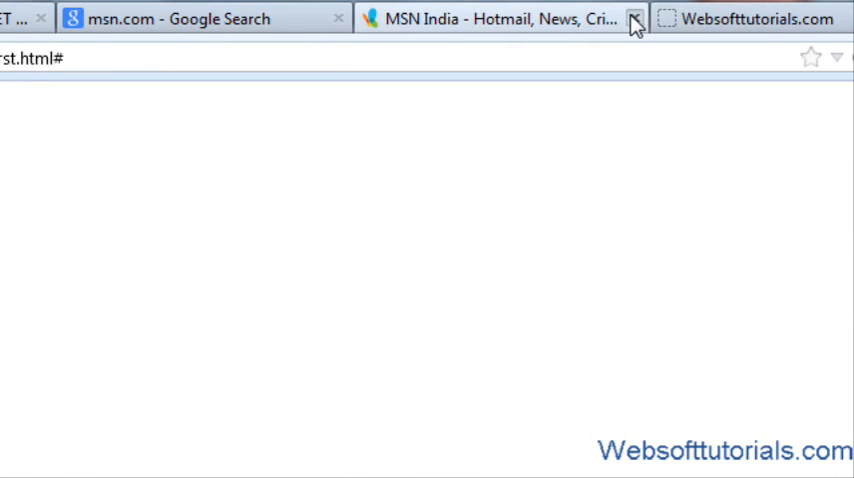
Close the MSN India tab and scroll the msn.com Google results showing visited-link colours
click(632, 20)
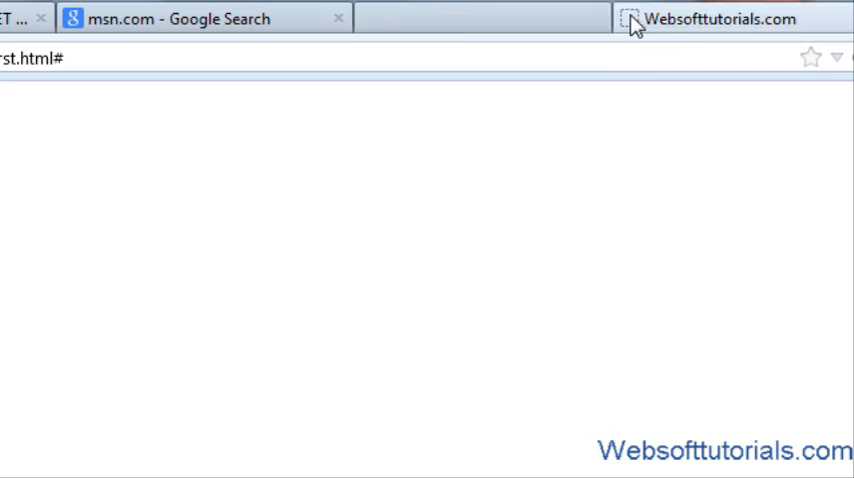
click(204, 18)
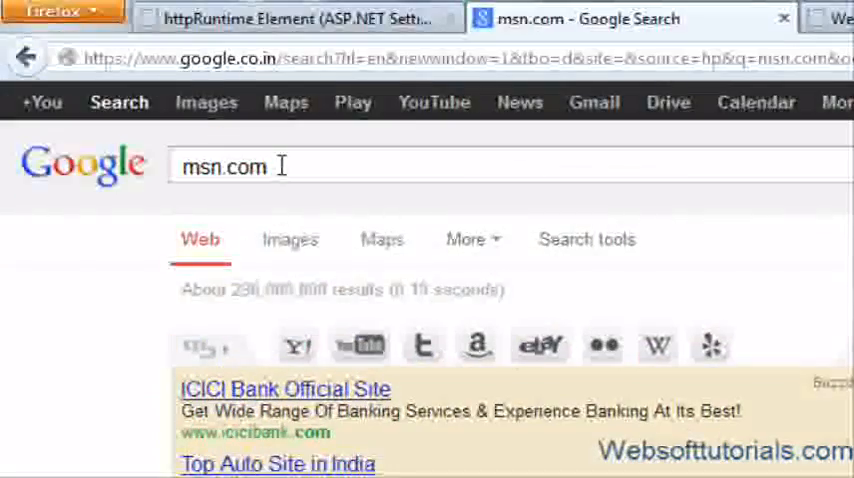
scroll(down, 3)
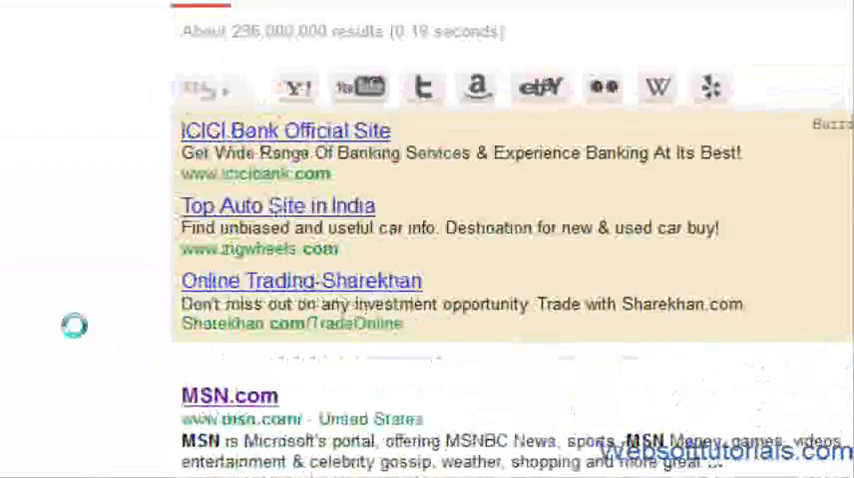
scroll(down, 3)
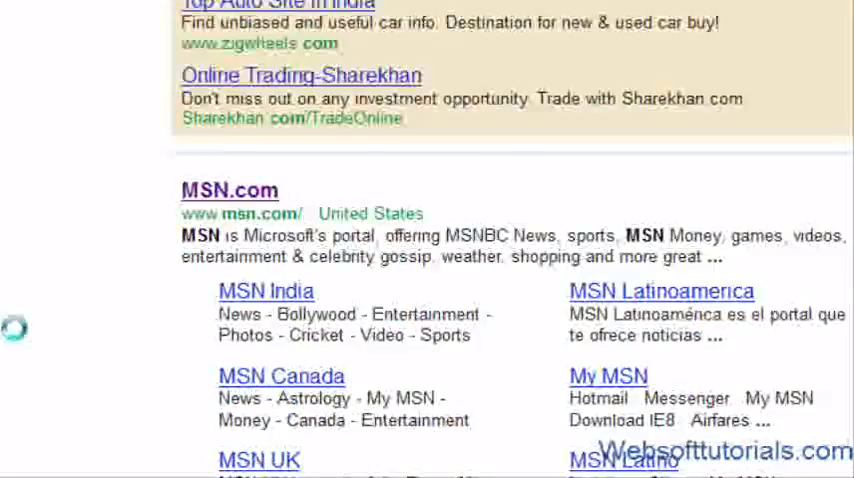
scroll(down, 3)
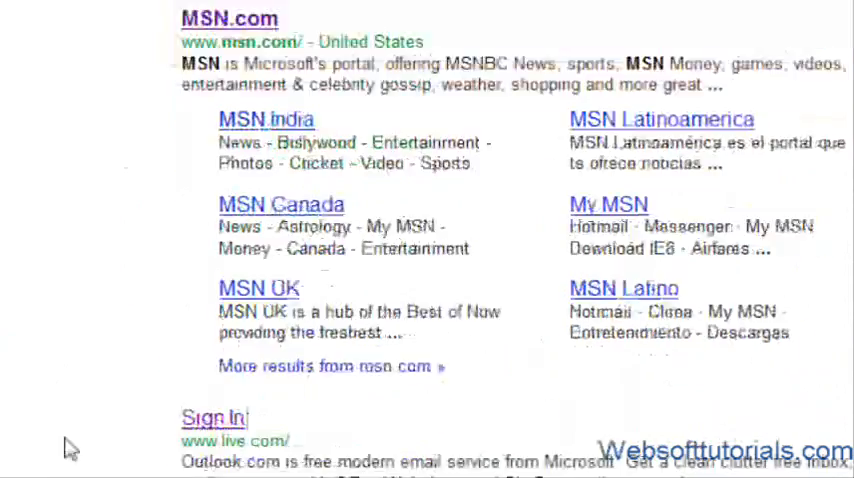
scroll(down, 3)
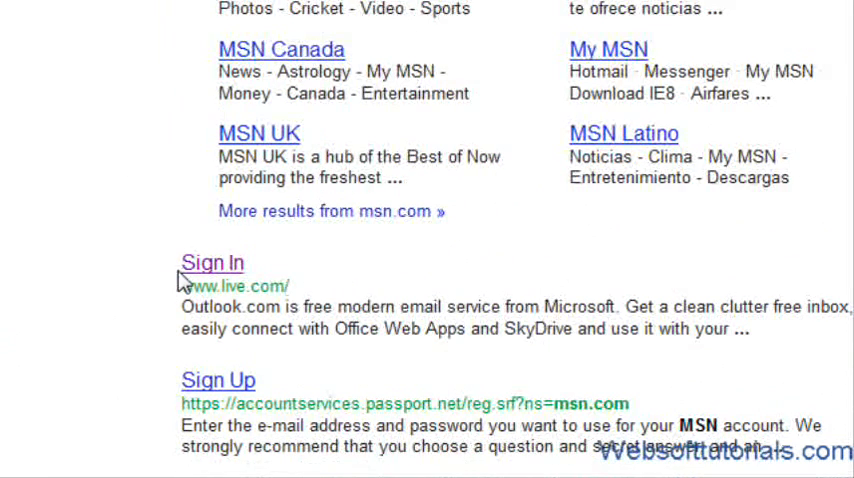
scroll(down, 3)
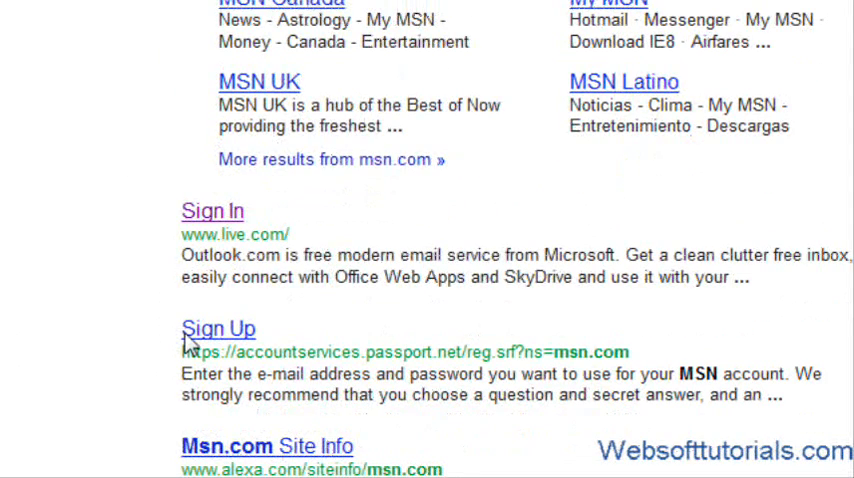
mouse_move(140, 292)
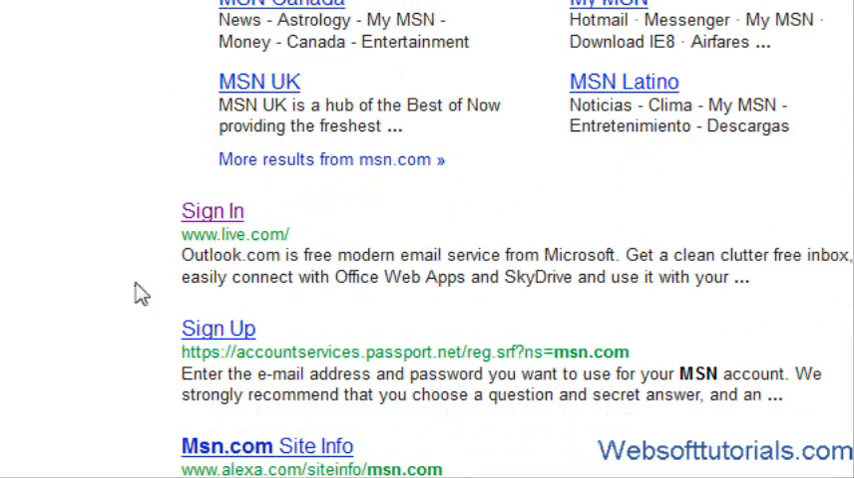
mouse_move(176, 228)
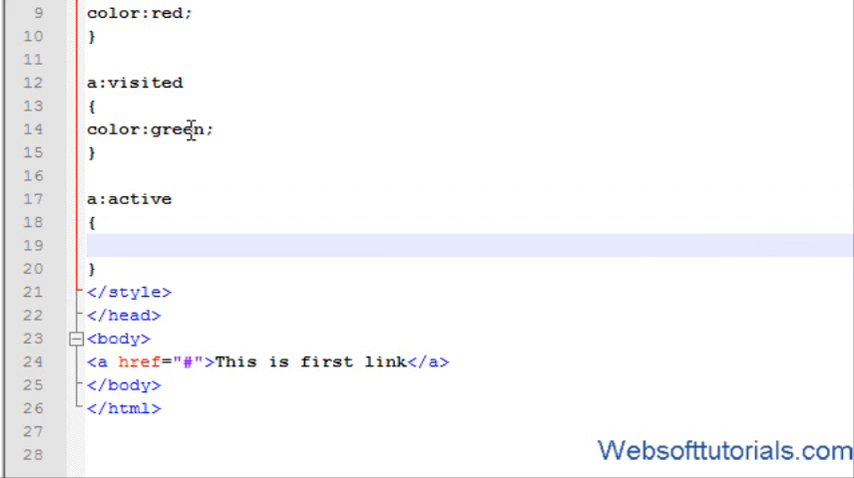
Set color:yellow; in the a:active rule and preview the page in Firefox
text(color:ye)
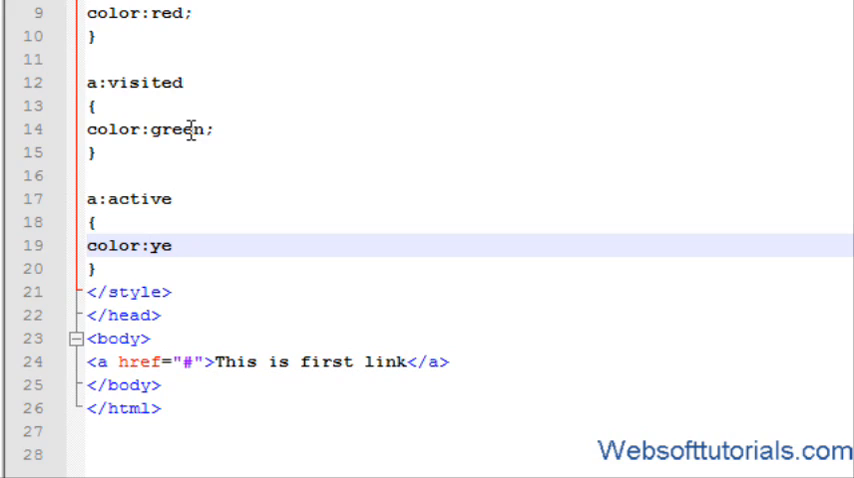
text(llow:)
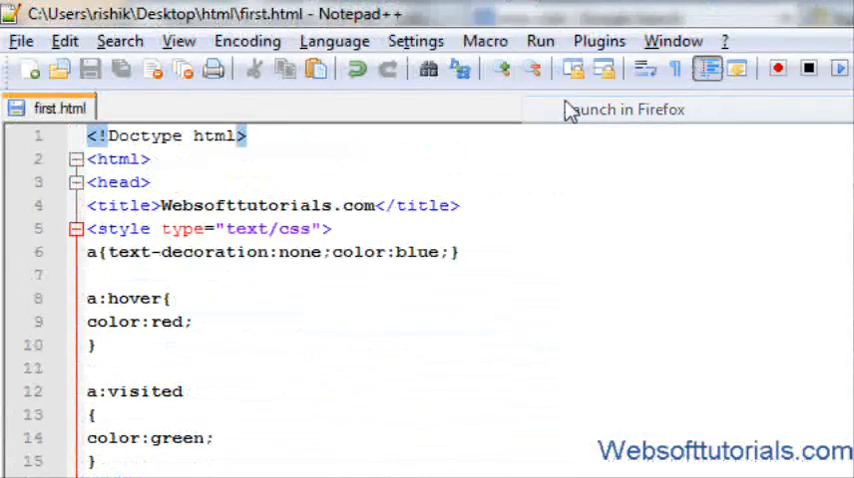
click(628, 108)
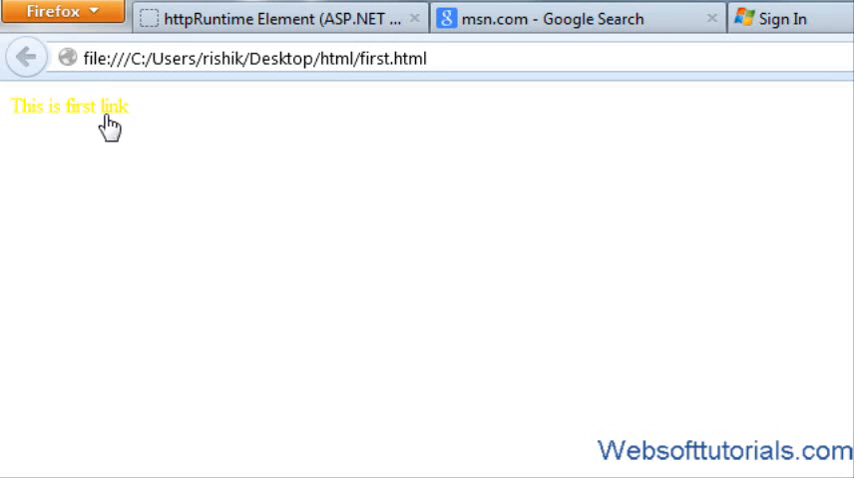